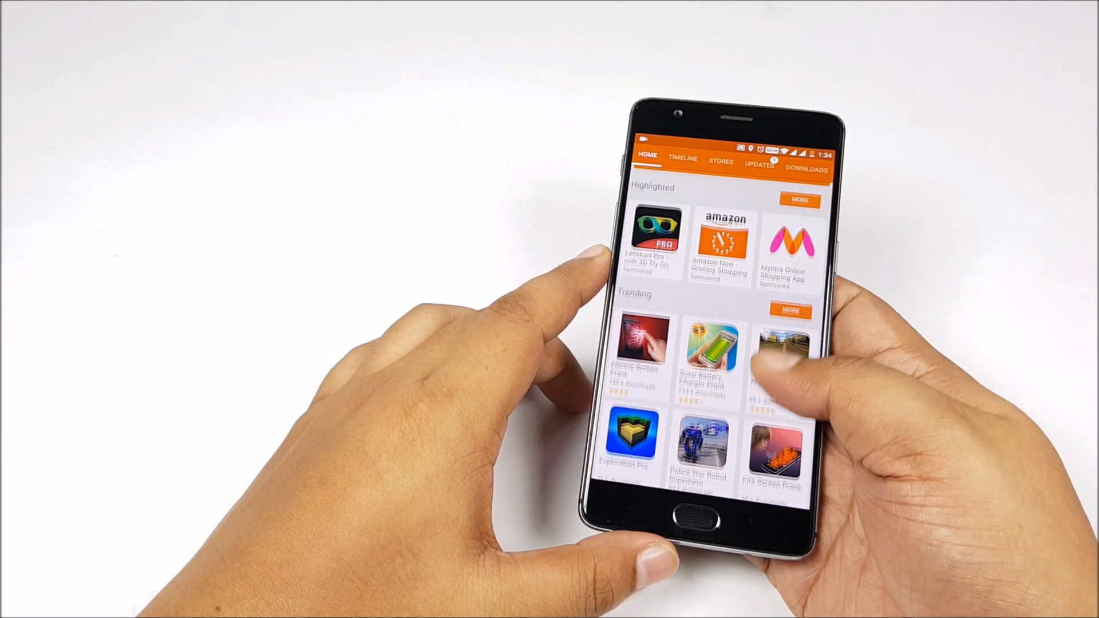
# - Browse the home store and bring up Aptoide's main navigation drawer
pyautogui.scroll(-3)
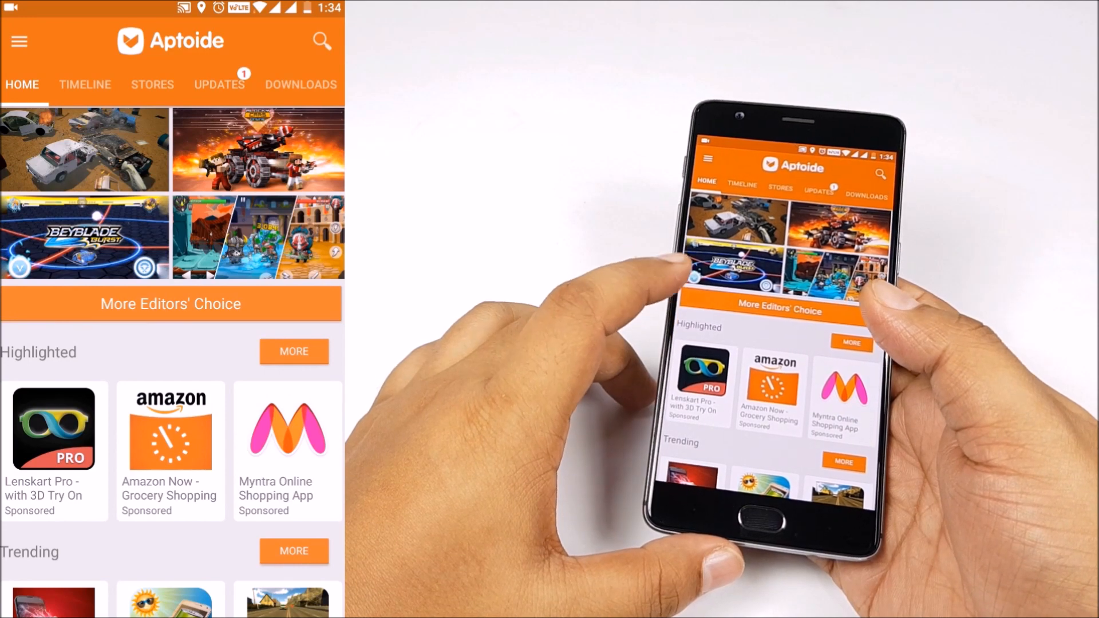
pyautogui.click(20, 41)
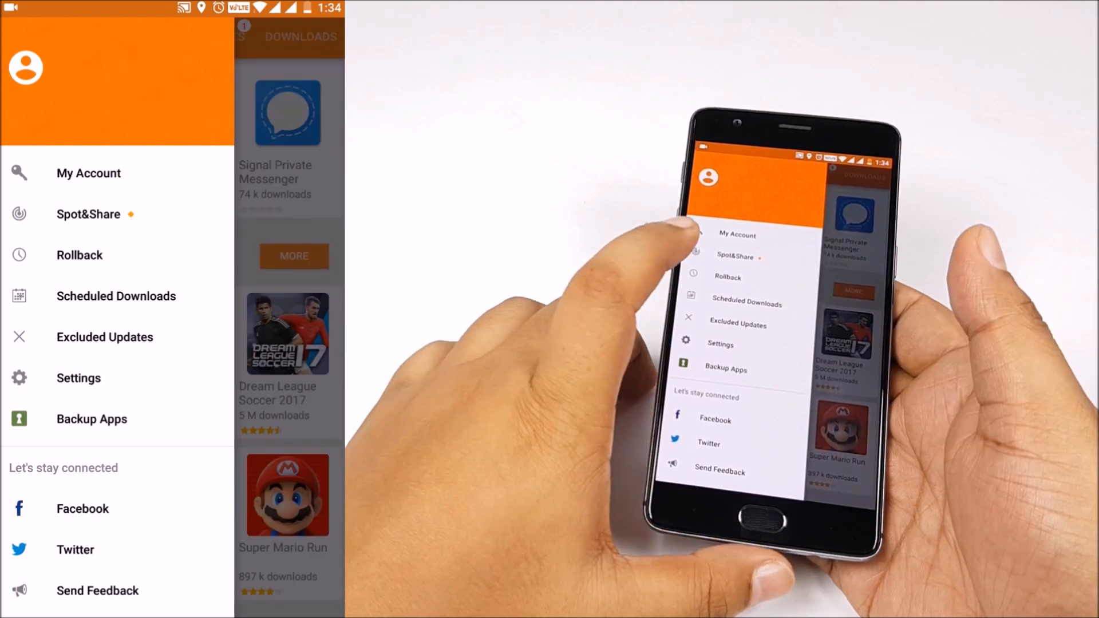
# - Enter the Spot&Share feature from the navigation drawer
pyautogui.click(88, 215)
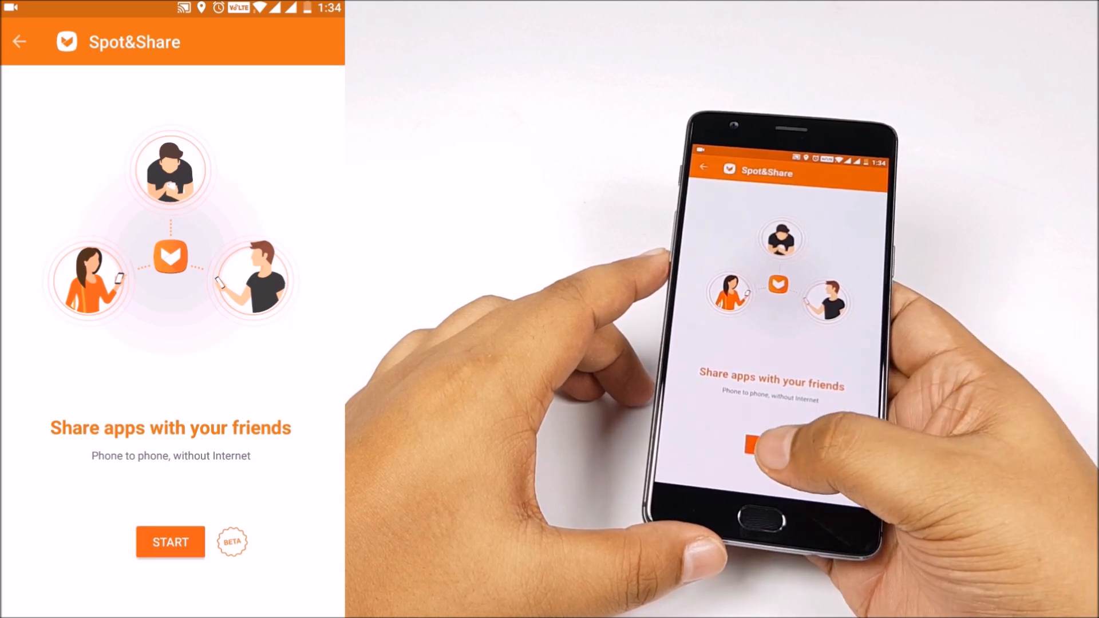
# - Start Spot&Share and join group SM-A720FMMB29K created on the second phone
pyautogui.click(169, 541)
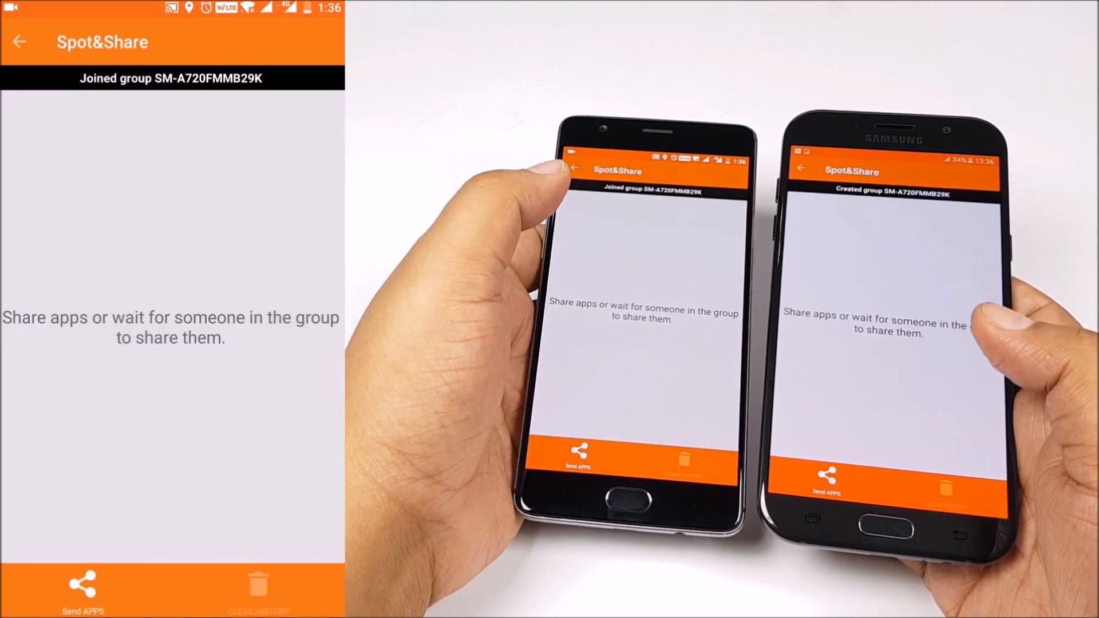
# - Send installed apps including Amazon Shopping, Flipkart and Instagram to the group
pyautogui.click(82, 591)
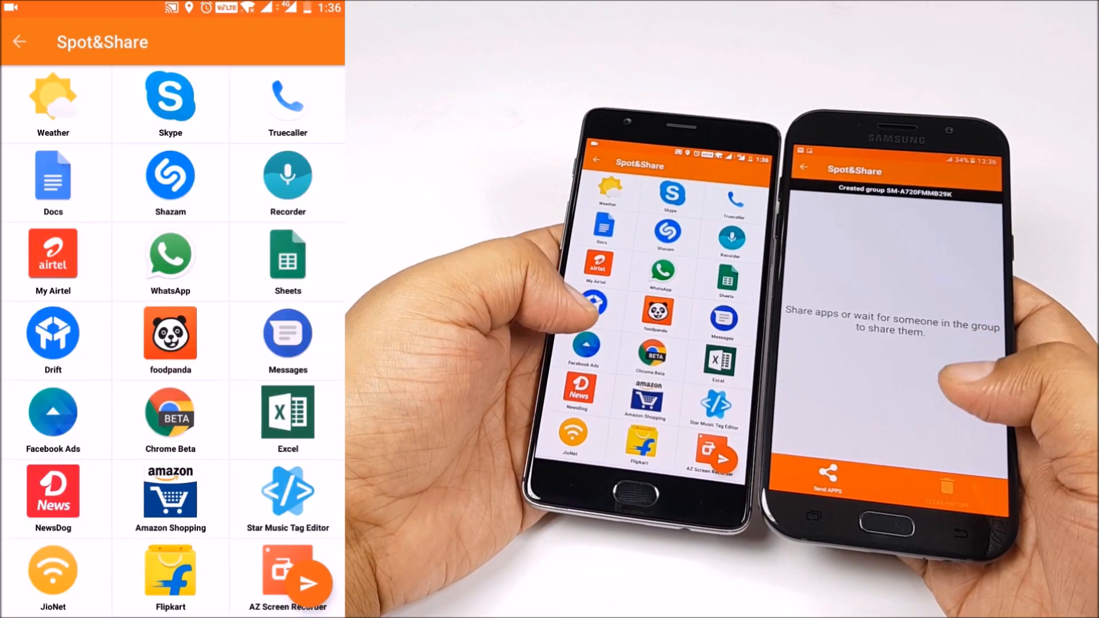
pyautogui.click(169, 340)
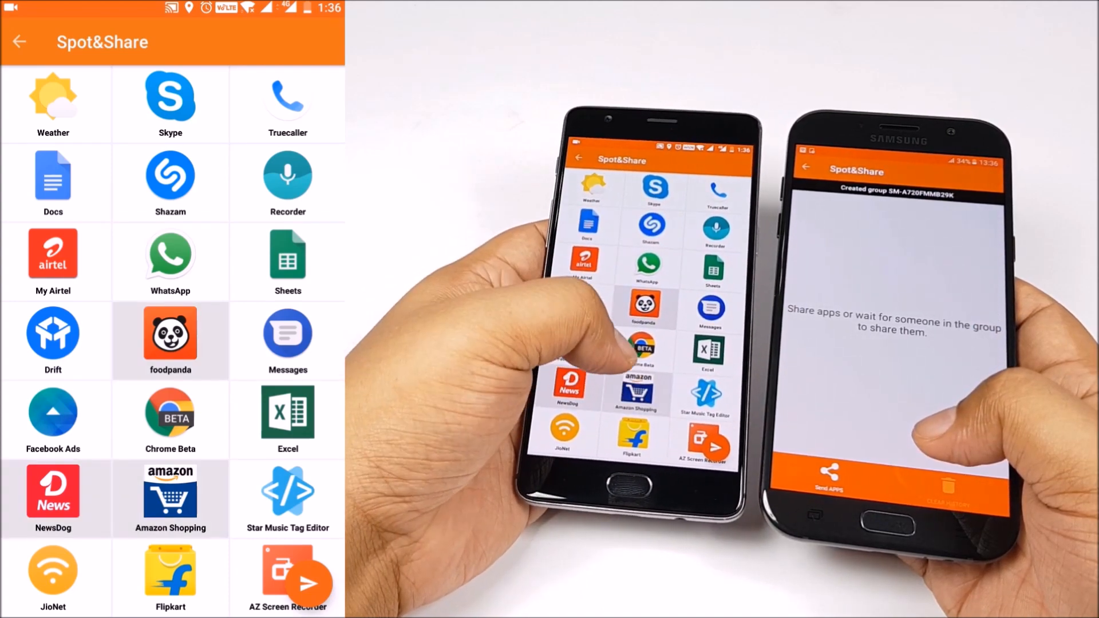
pyautogui.scroll(-3)
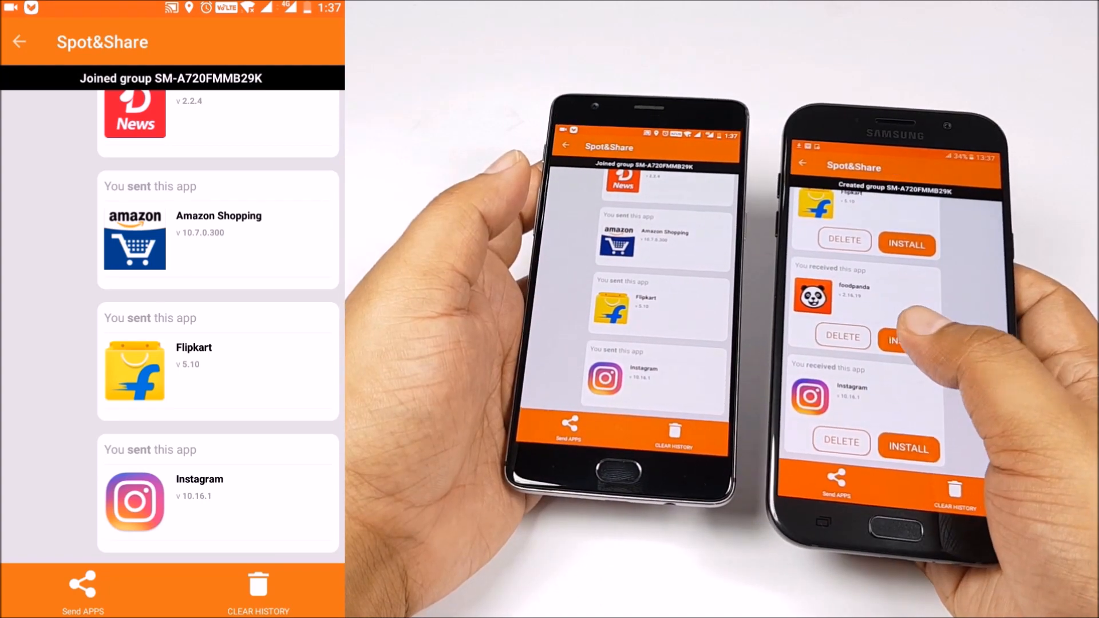
# - On the receiving phone, install the received foodpanda app and confirm
pyautogui.click(888, 341)
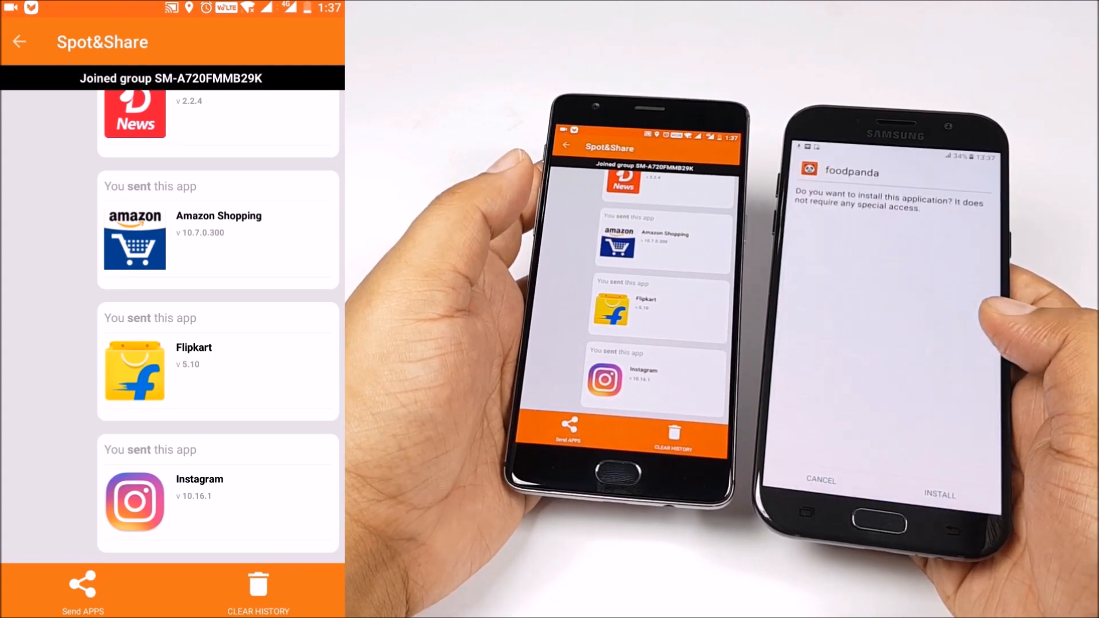
pyautogui.click(939, 494)
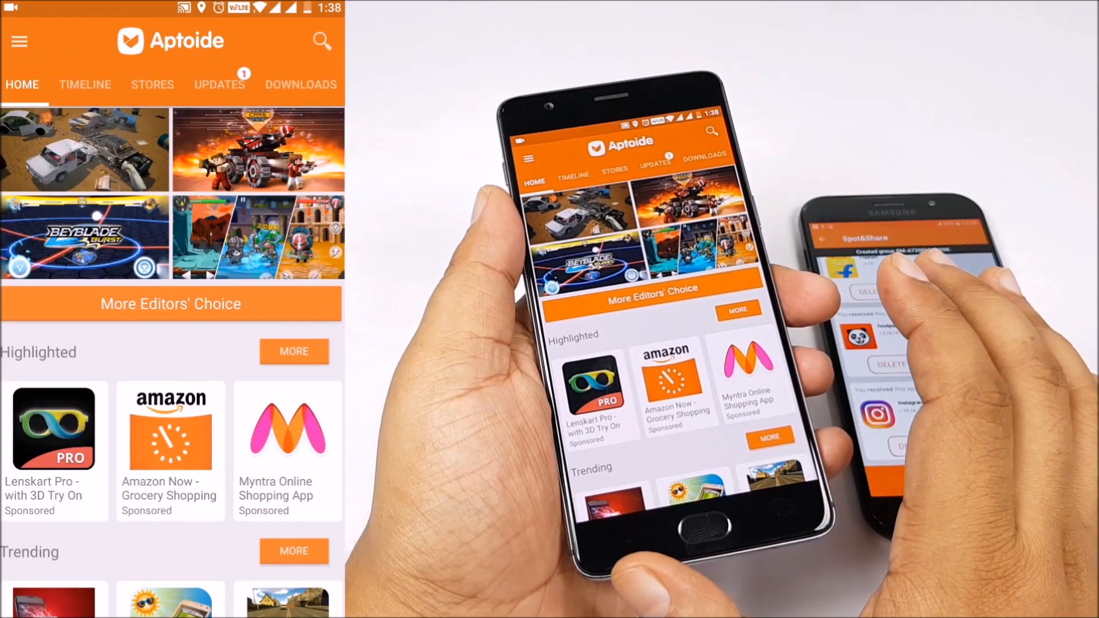
# - Reopen Spot&Share so it scans and detects group SM-A720FMMB29K nearby
pyautogui.scroll(-3)
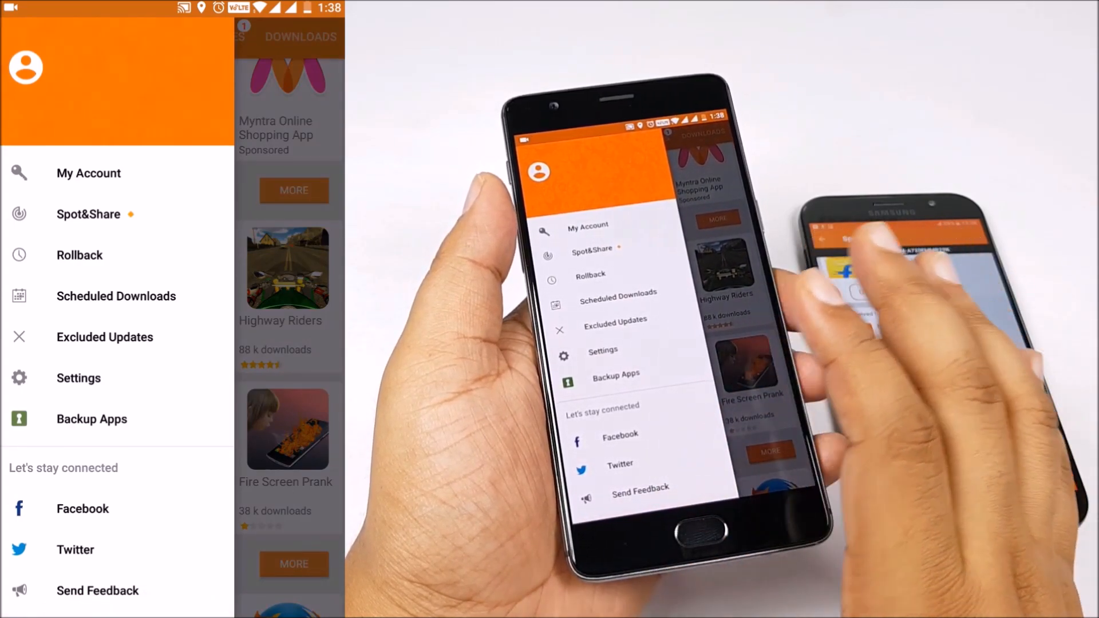
pyautogui.click(591, 249)
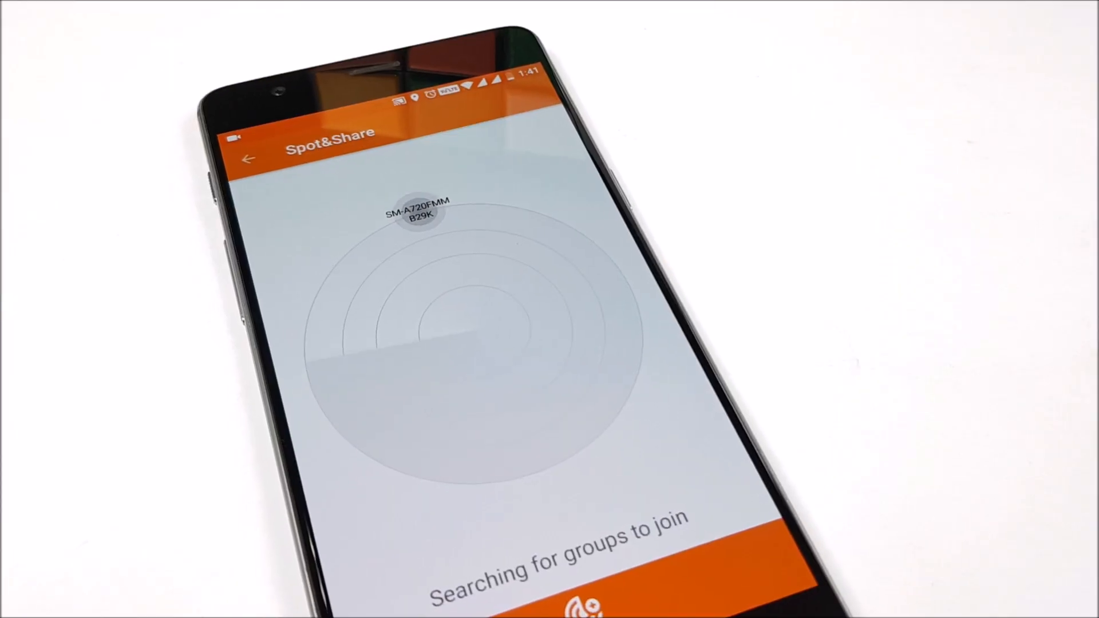